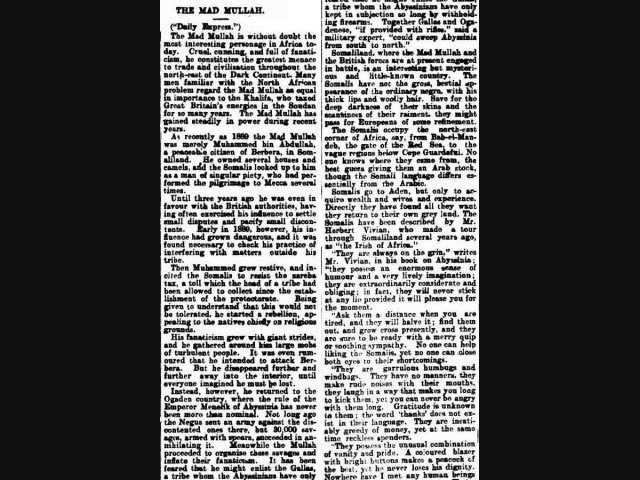
{"action": "scroll", "scroll_direction": "down", "scroll_amount": 3}
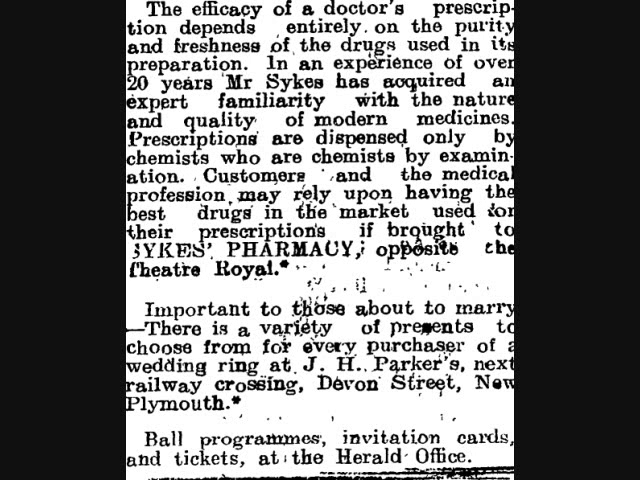
{"action": "scroll", "scroll_direction": "down", "scroll_amount": 3}
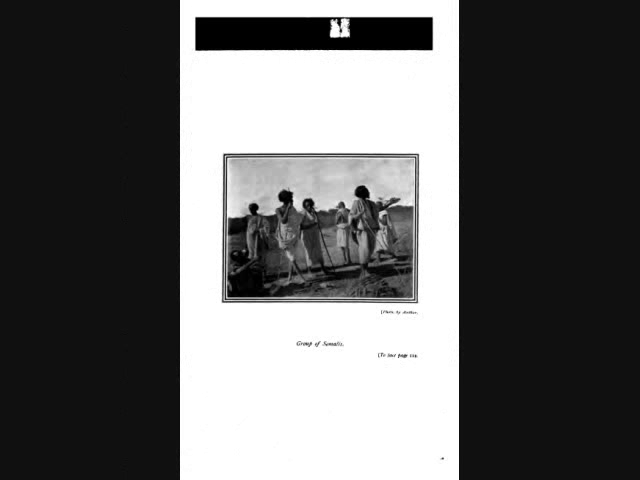